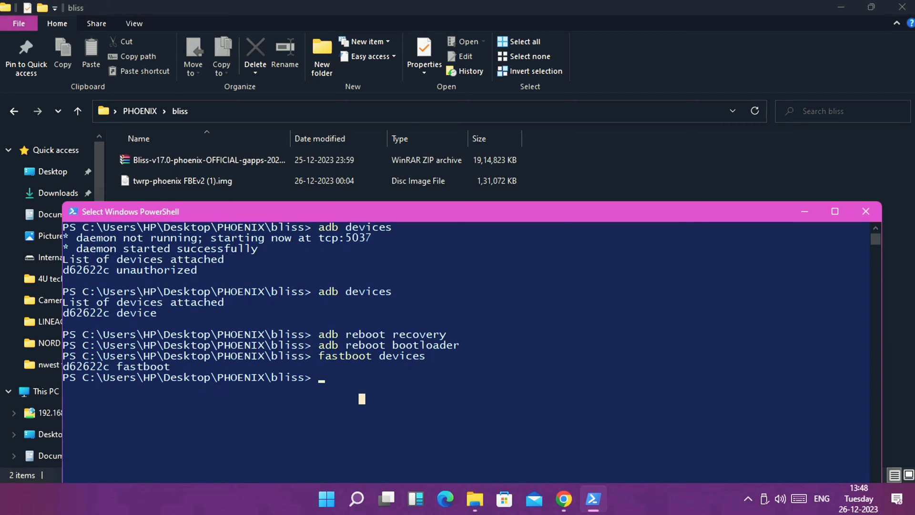
# Step: Run fastboot flash recovery with the twrp-phoenix FBEv2 (1).img path from the bliss folder
pyautogui.write('fastboot flash')
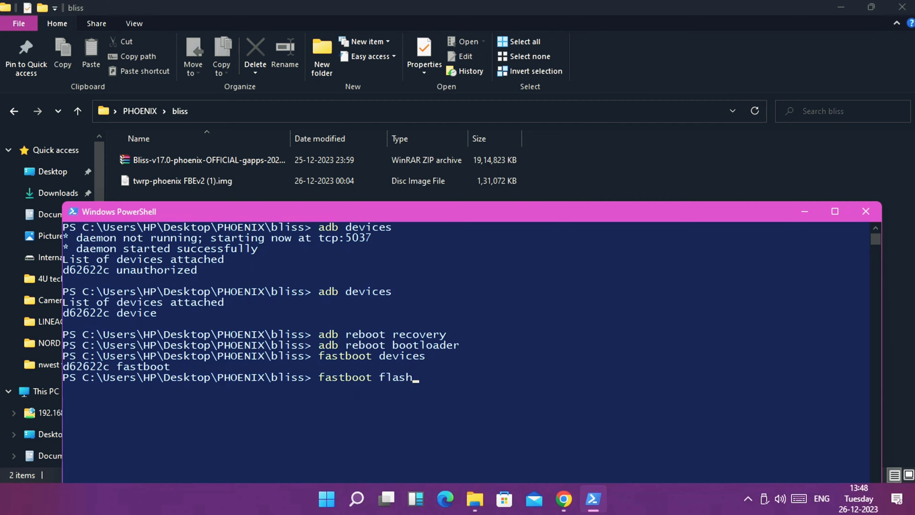
pyautogui.write('recovery')
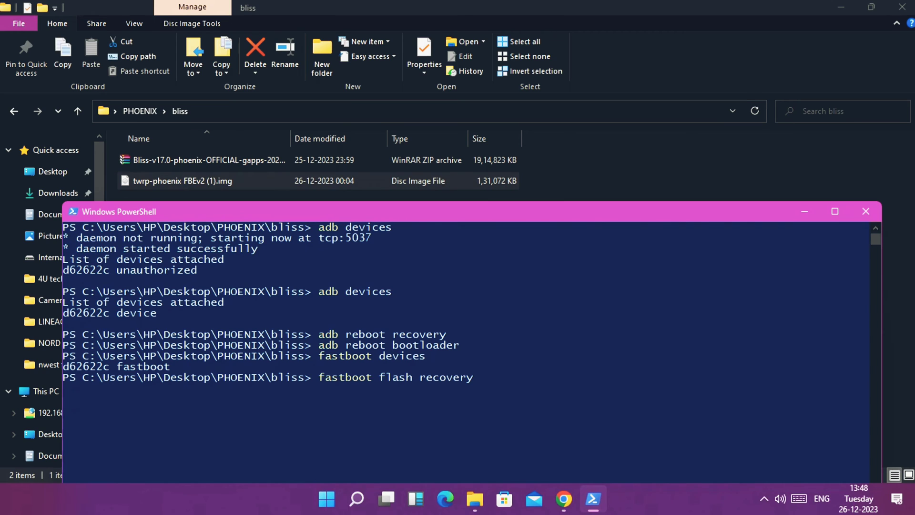
pyautogui.write('"C:\\Users\\HP\\Desktop\\PHOENIX\\bliss\\twrp-phoenix FBEv2 (1).img"')
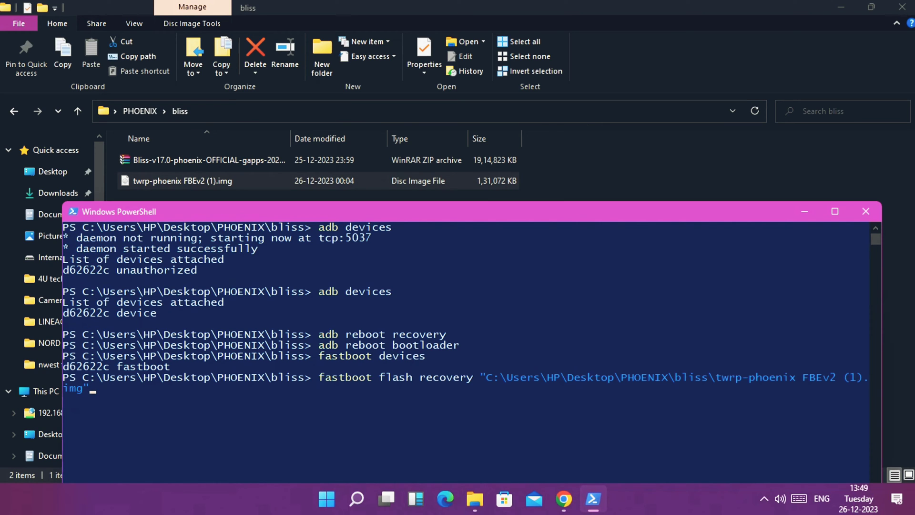
pyautogui.press('enter')
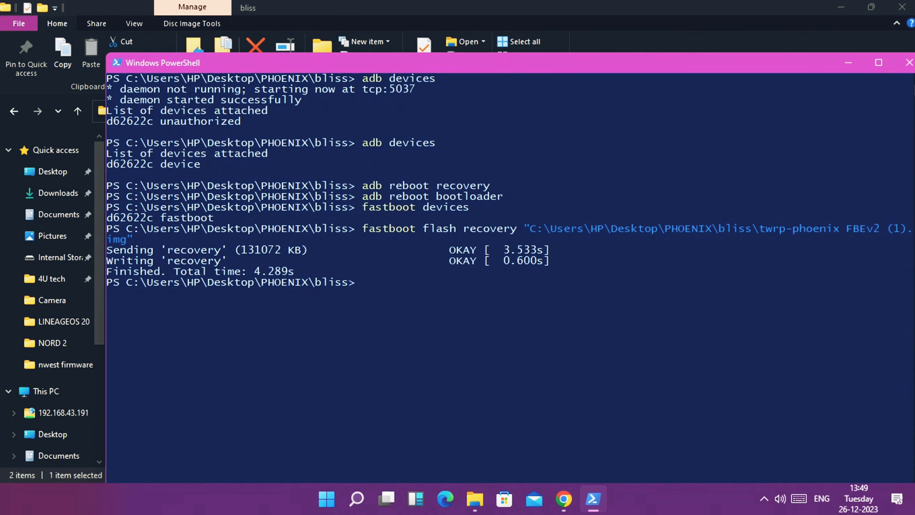
# Step: Run fastboot oem reboot-recovery to restart the phone into the flashed TWRP
pyautogui.write('fastboot oem reboot-recover')
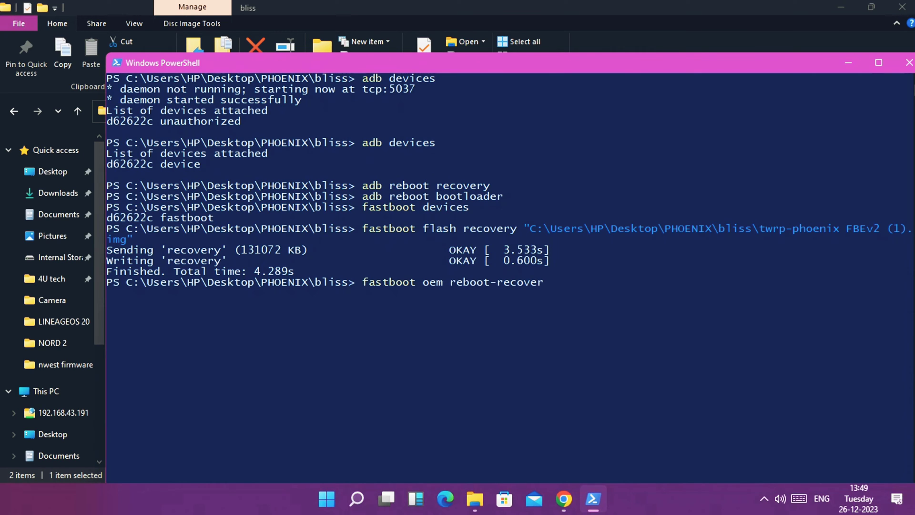
pyautogui.write('y')
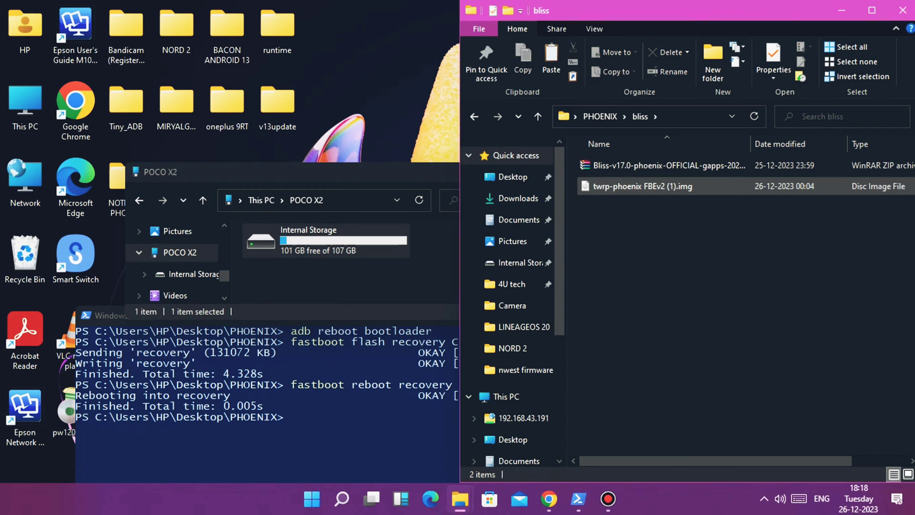
# Step: Copy the Bliss v17 ROM zip from the bliss folder for transfer to the phone
pyautogui.click(665, 165)
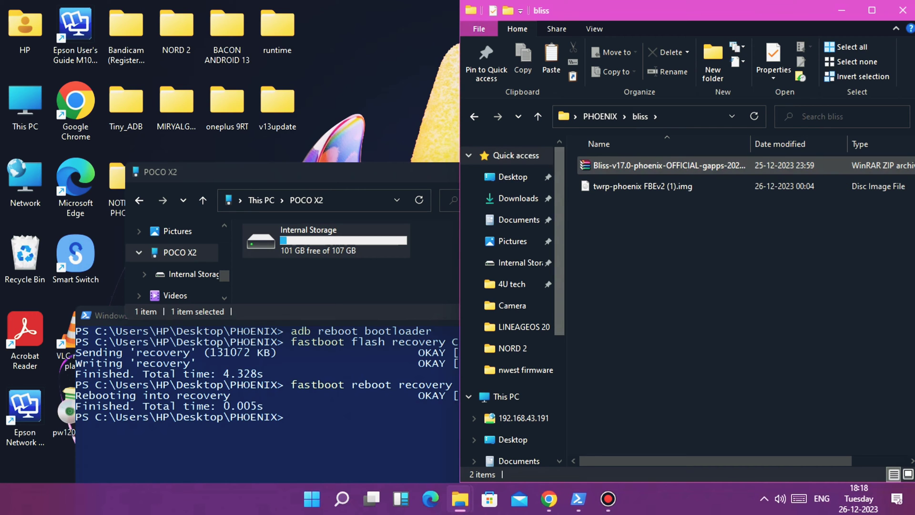
pyautogui.rightClick(663, 165)
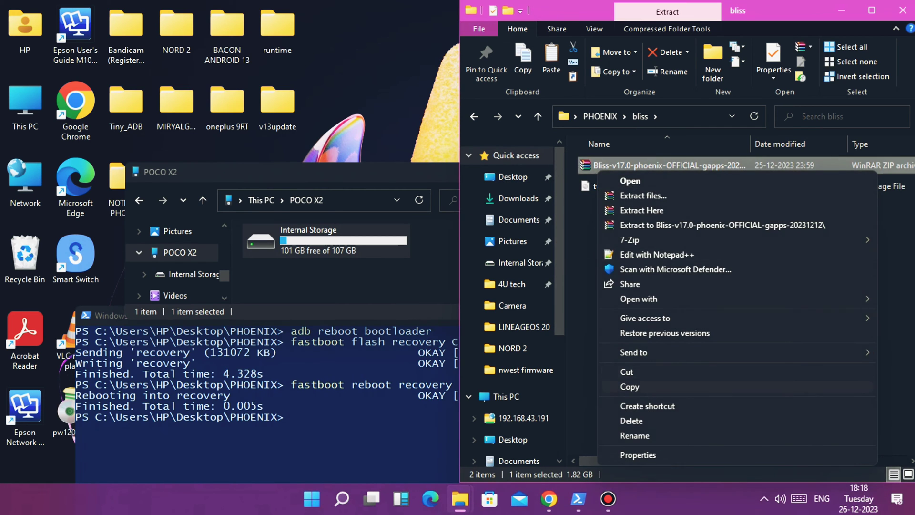
pyautogui.click(629, 386)
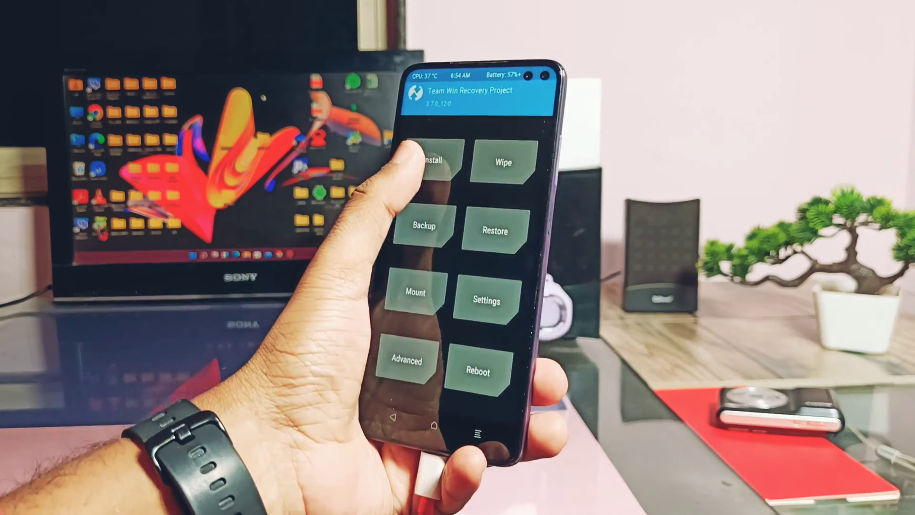
pyautogui.click(429, 160)
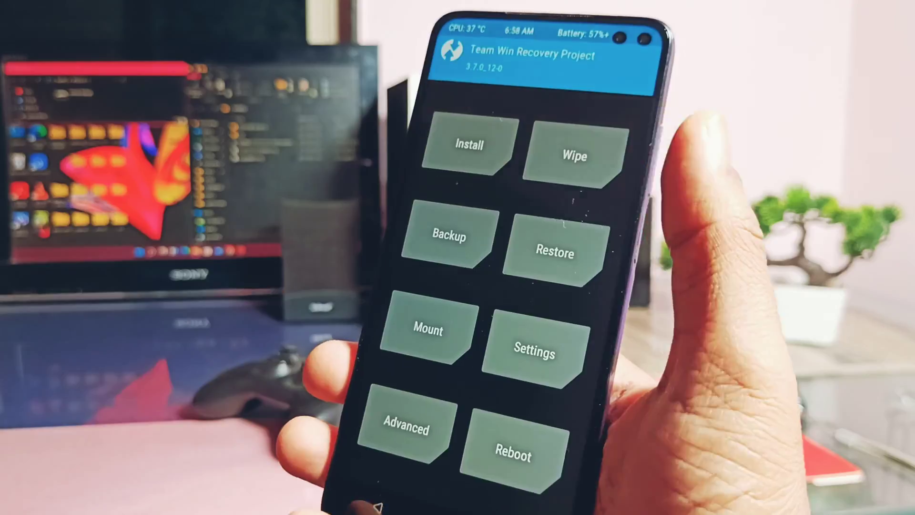
pyautogui.click(573, 154)
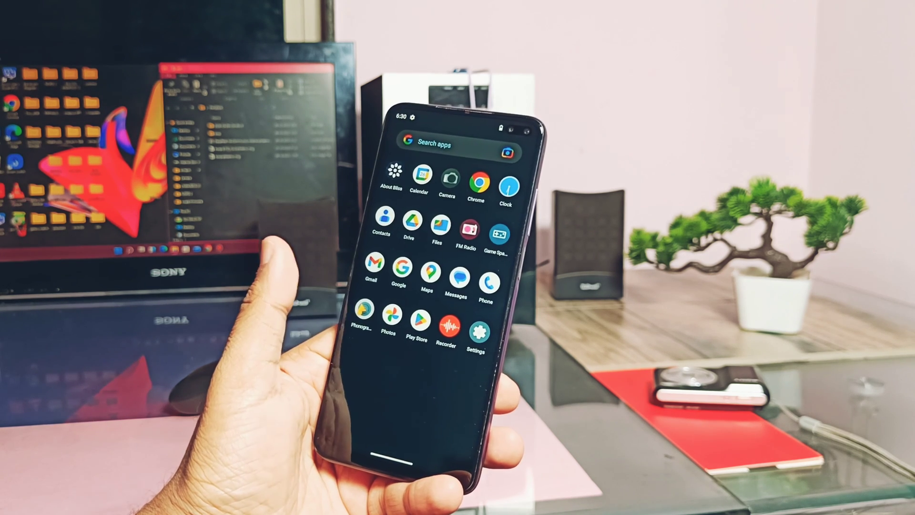
# Step: Swipe down to reveal the quick settings panel with the App updates are ready notification
pyautogui.scroll(-3)
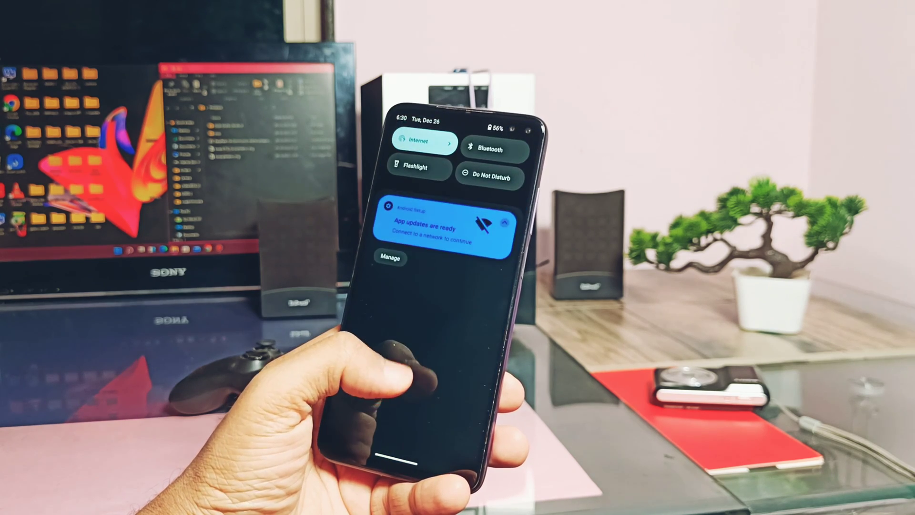